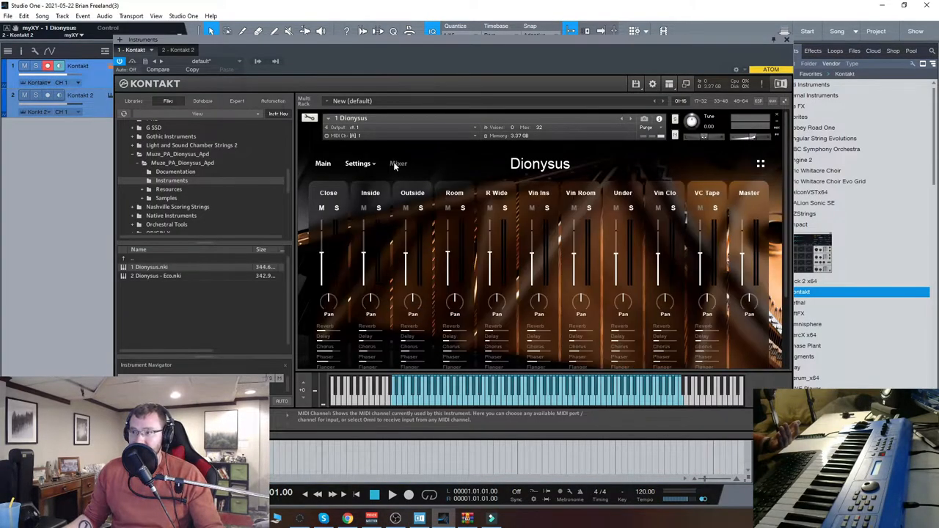
- Leave the channel mixer page and show the XY morph pad of sources
click(322, 162)
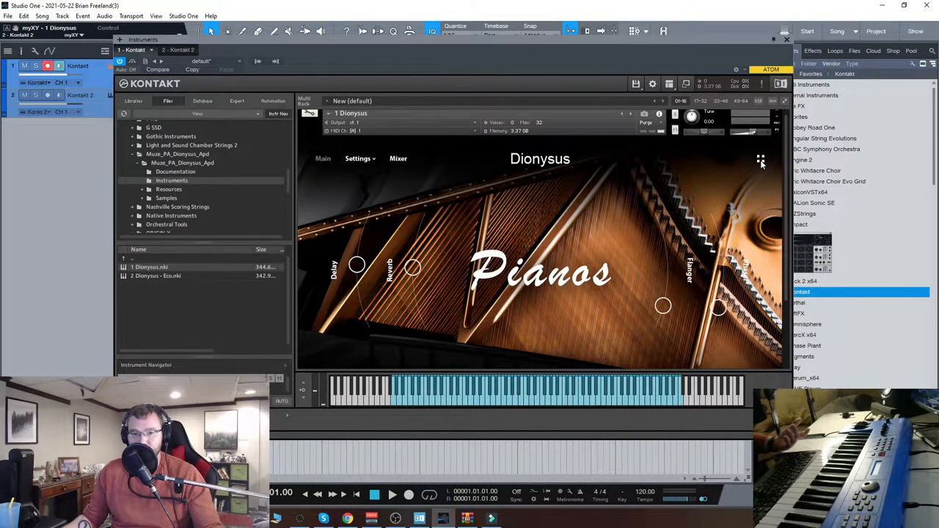
click(759, 159)
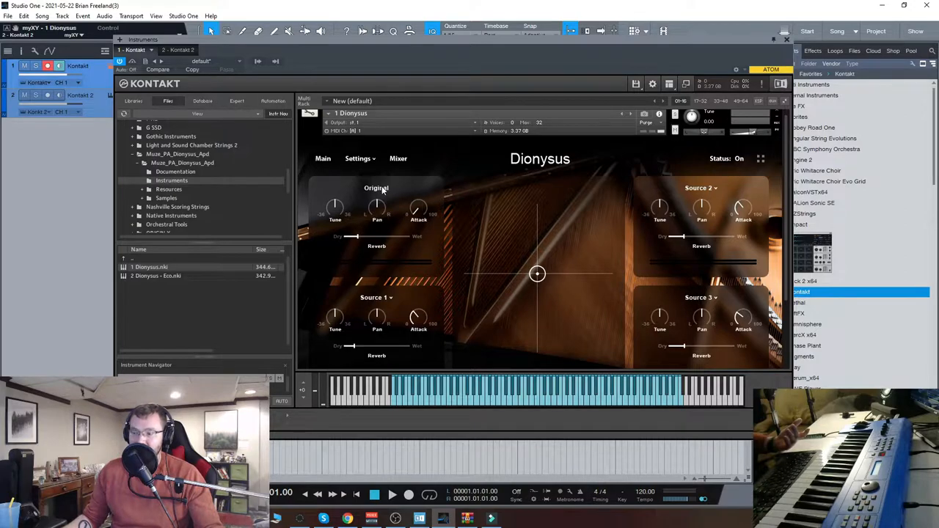
mouse_move(537, 276)
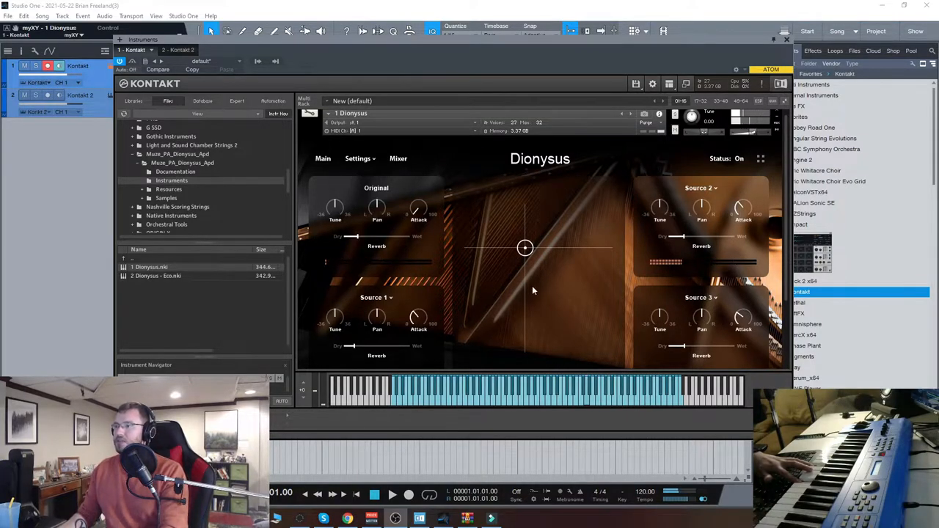
- Blend the sound toward Source 2, then Source 3, then down toward Source 1
drag(525, 248, 594, 207)
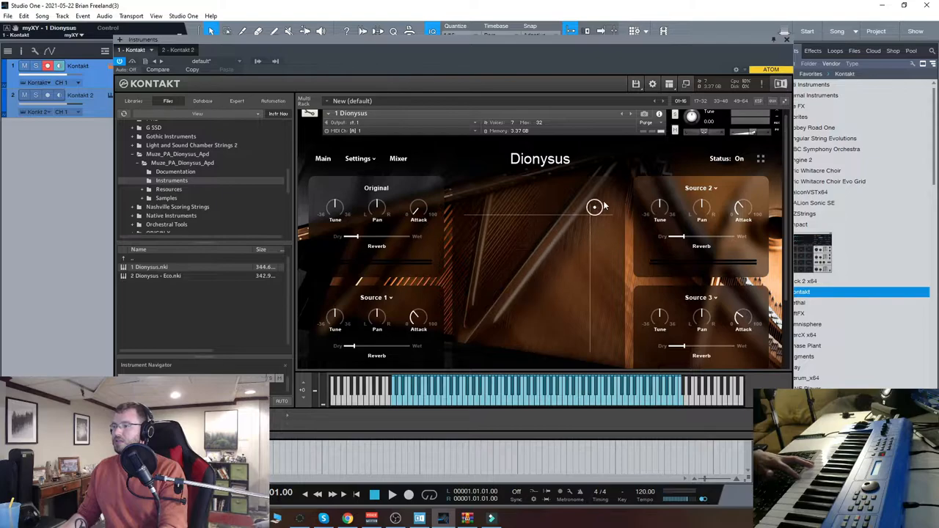
drag(594, 206, 608, 209)
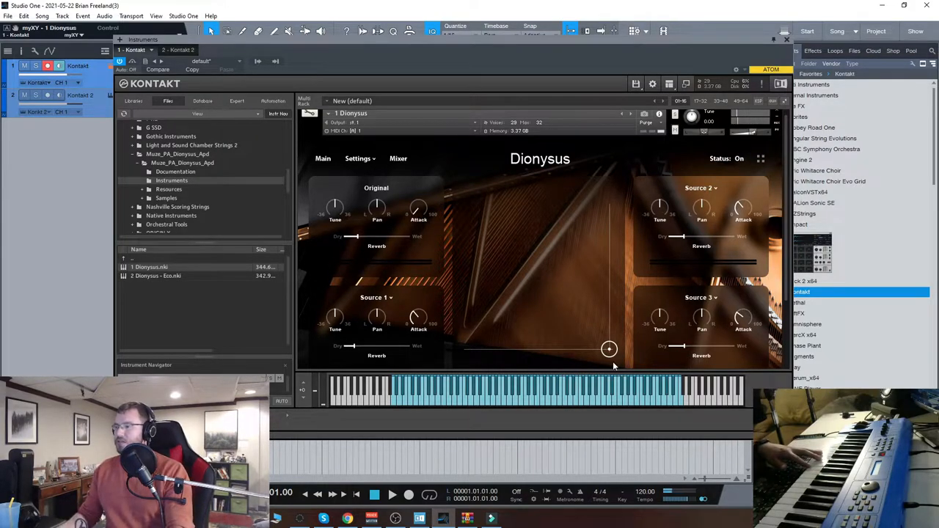
drag(609, 350, 467, 346)
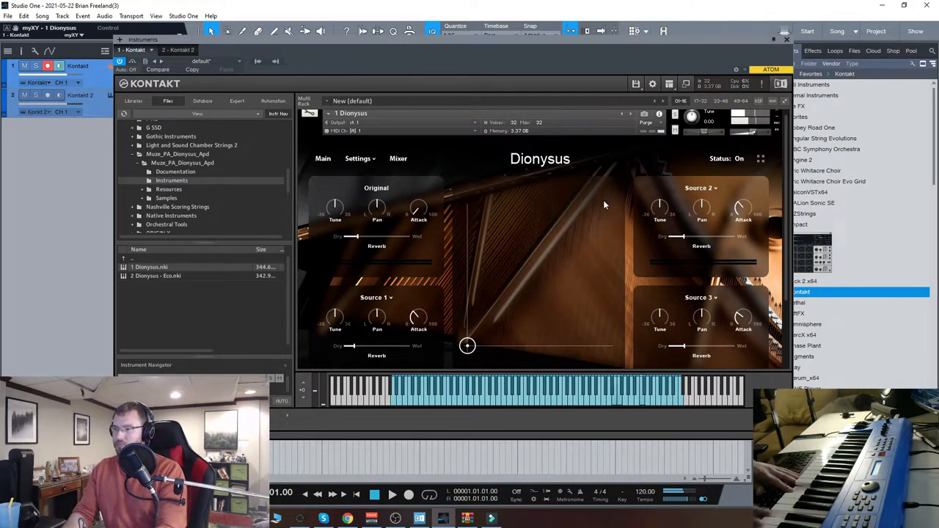
- Show the source settings panel and pick an option in the Source 1 list
click(358, 159)
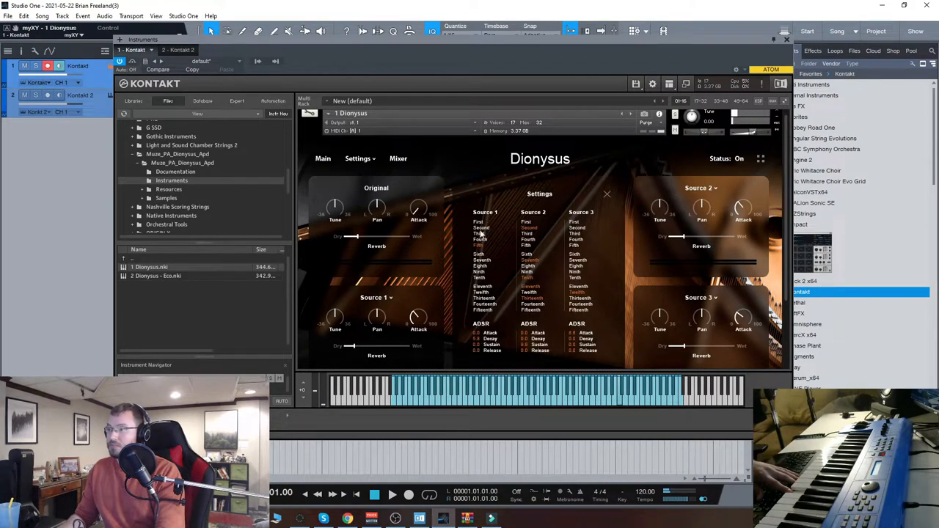
click(607, 193)
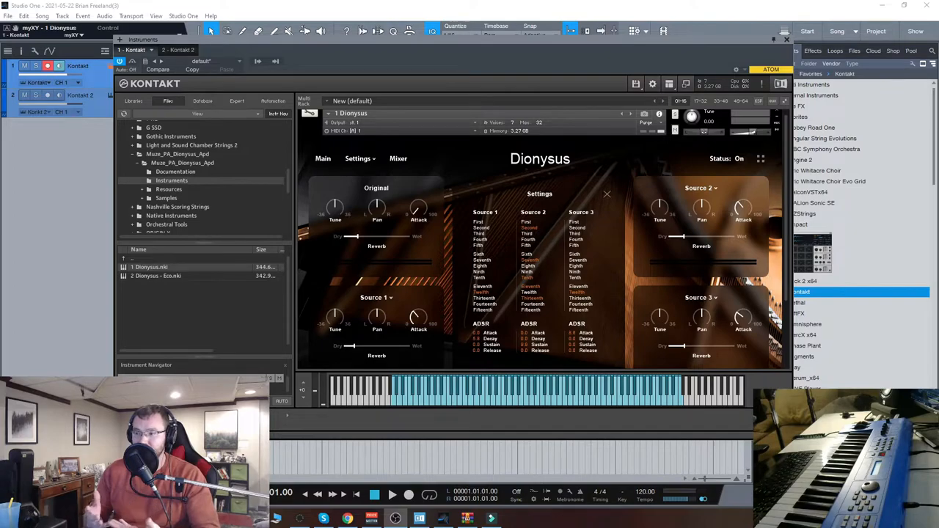
mouse_move(462, 302)
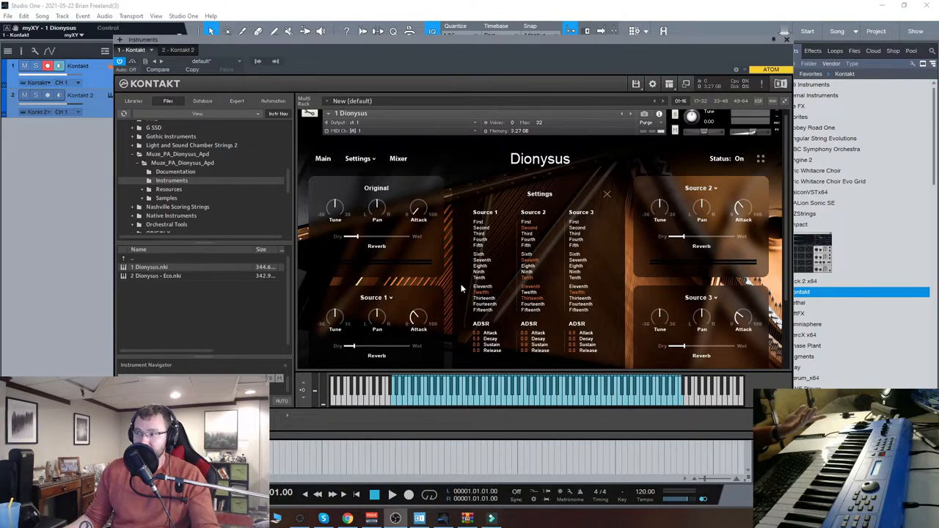
mouse_move(525, 218)
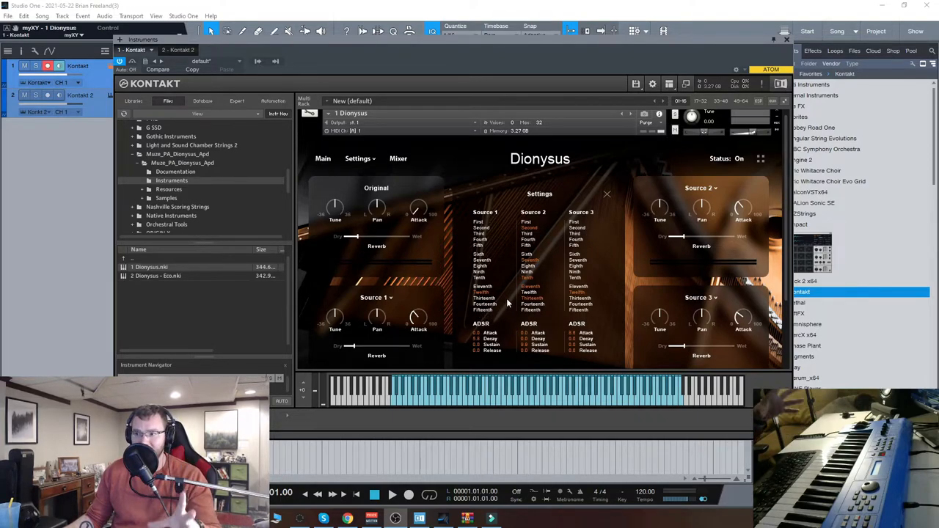
mouse_move(493, 326)
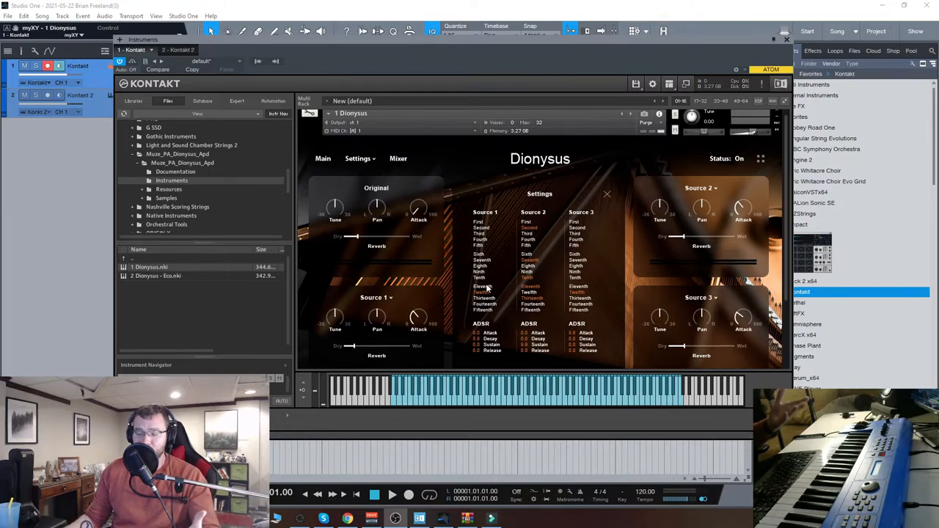
mouse_move(514, 256)
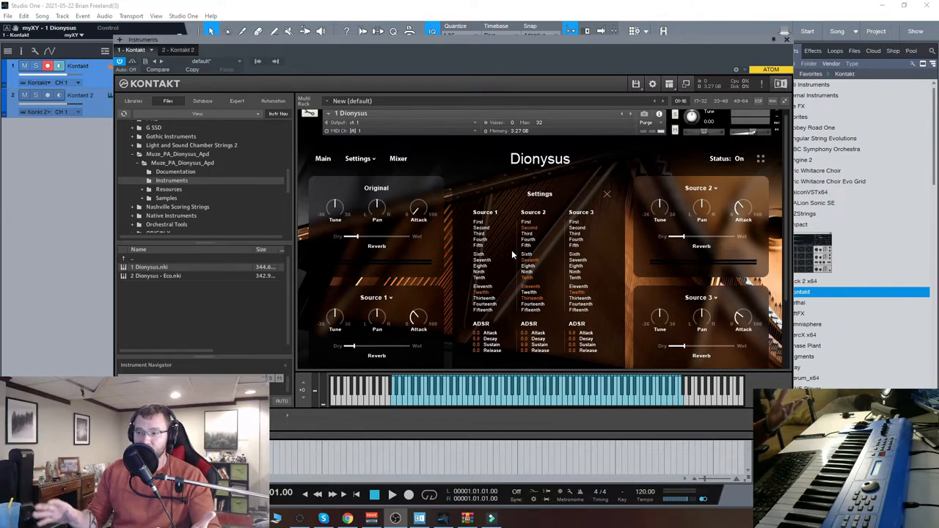